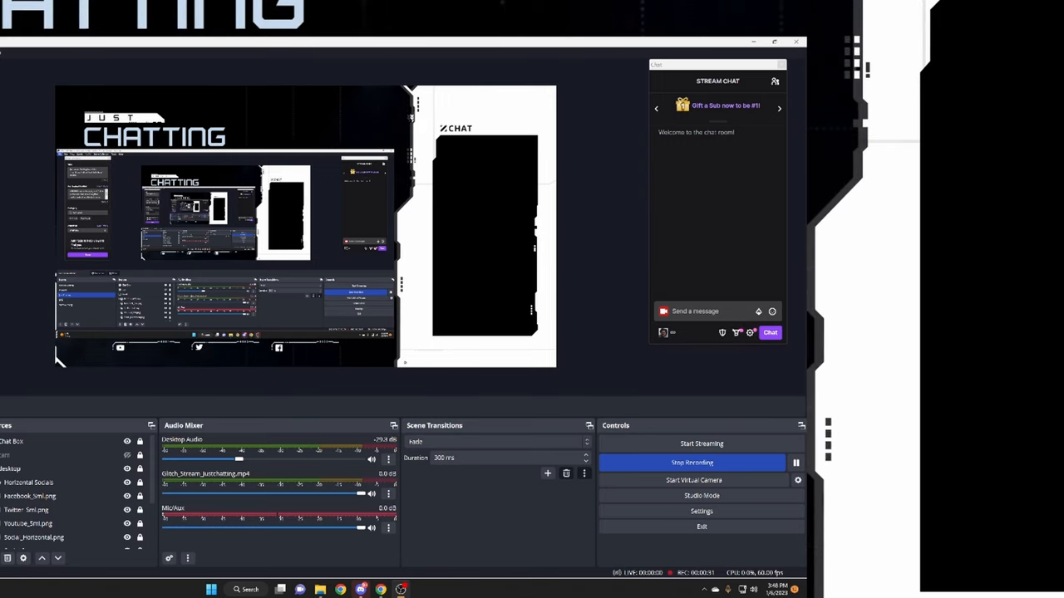
- Reach OBS's Audio settings and list the available Desktop Audio devices
{"action": "left_click", "coordinate": [702, 512]}
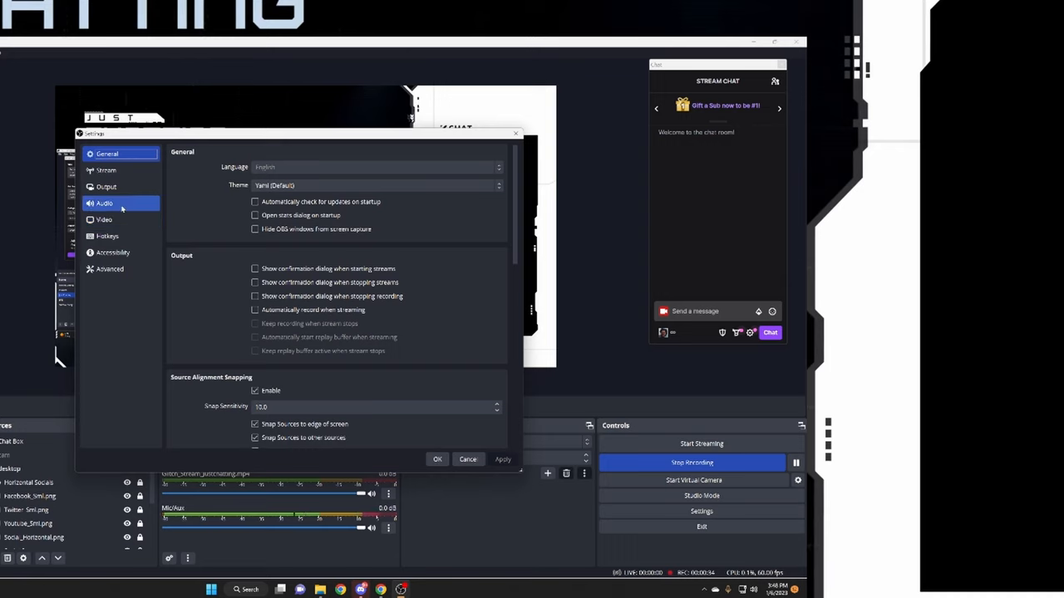
{"action": "left_click", "coordinate": [103, 202]}
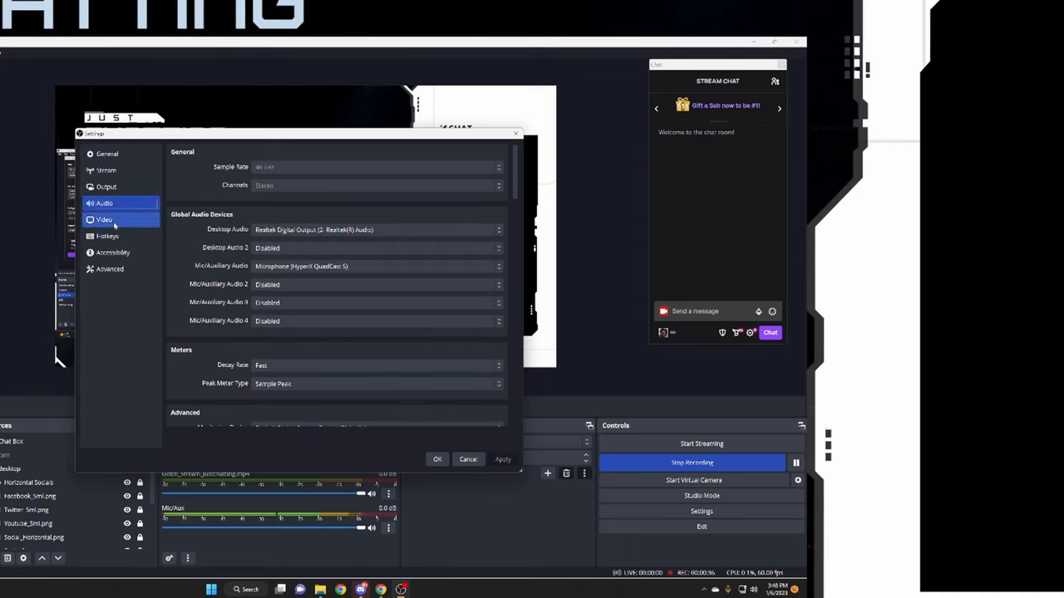
{"action": "left_click", "coordinate": [499, 229]}
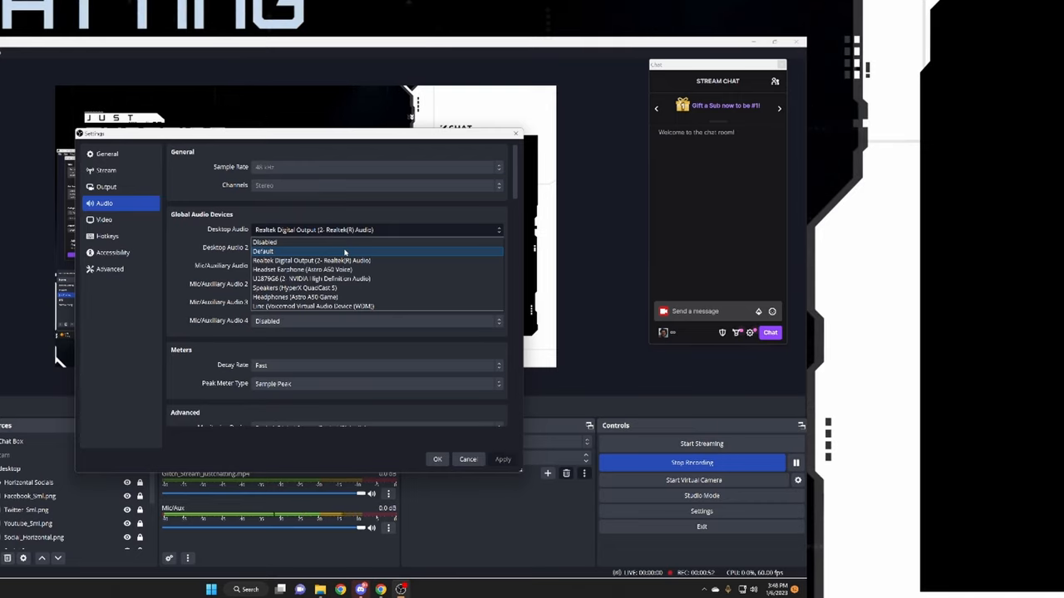
{"action": "mouse_move", "coordinate": [466, 236]}
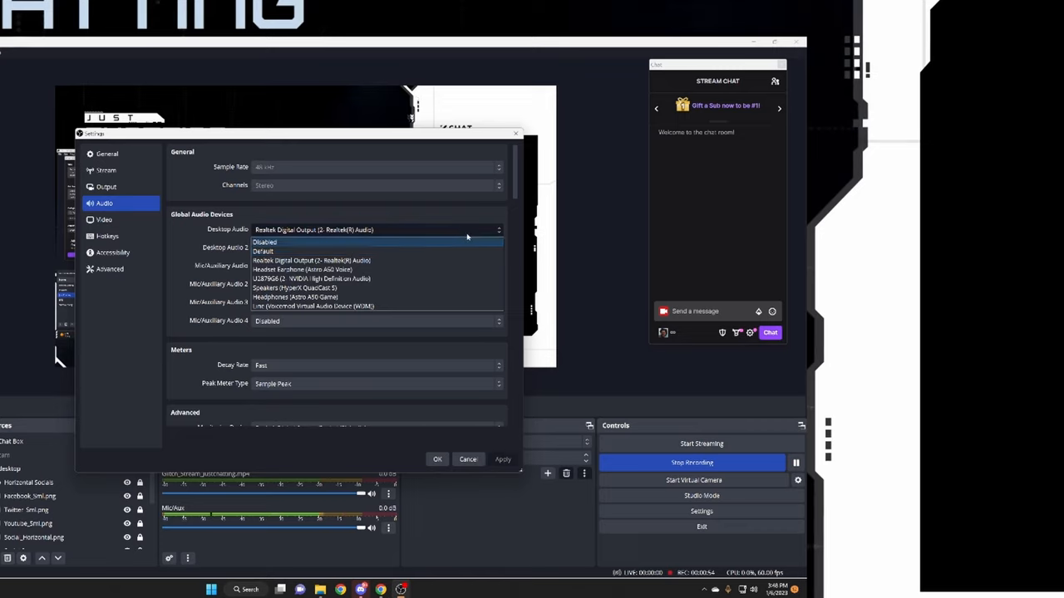
{"action": "mouse_move", "coordinate": [336, 288]}
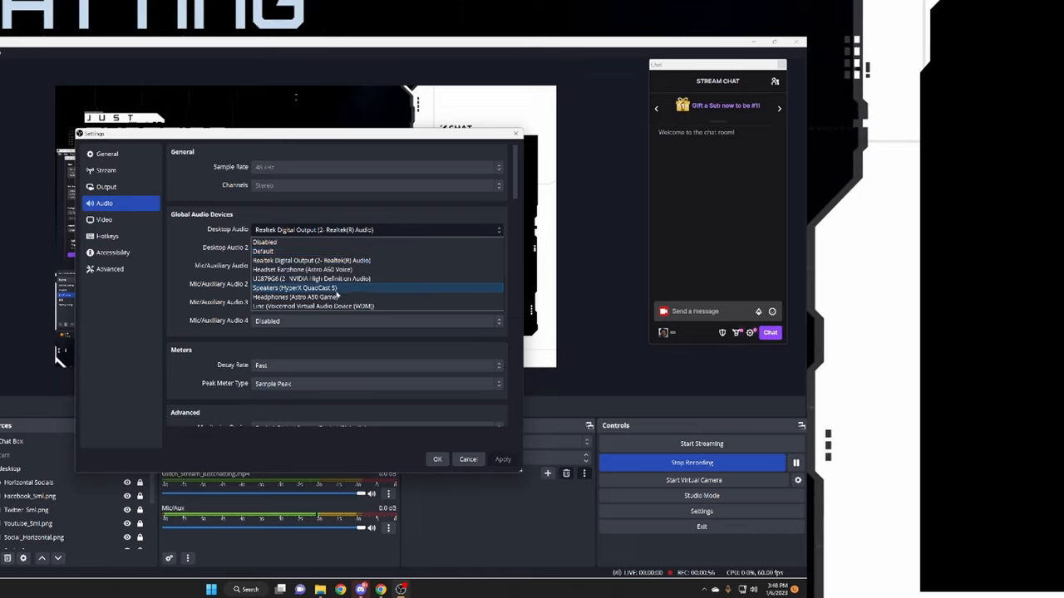
{"action": "mouse_move", "coordinate": [387, 296]}
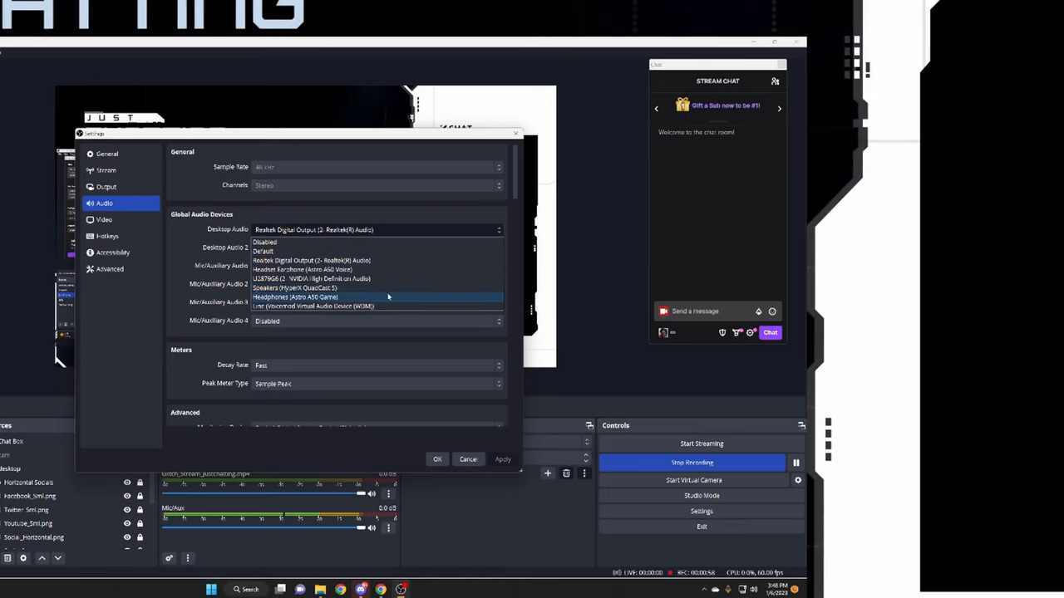
- Set Desktop Audio to Headphones (Astro A50 Game) and pick the Mic/Auxiliary device
{"action": "left_click", "coordinate": [296, 296]}
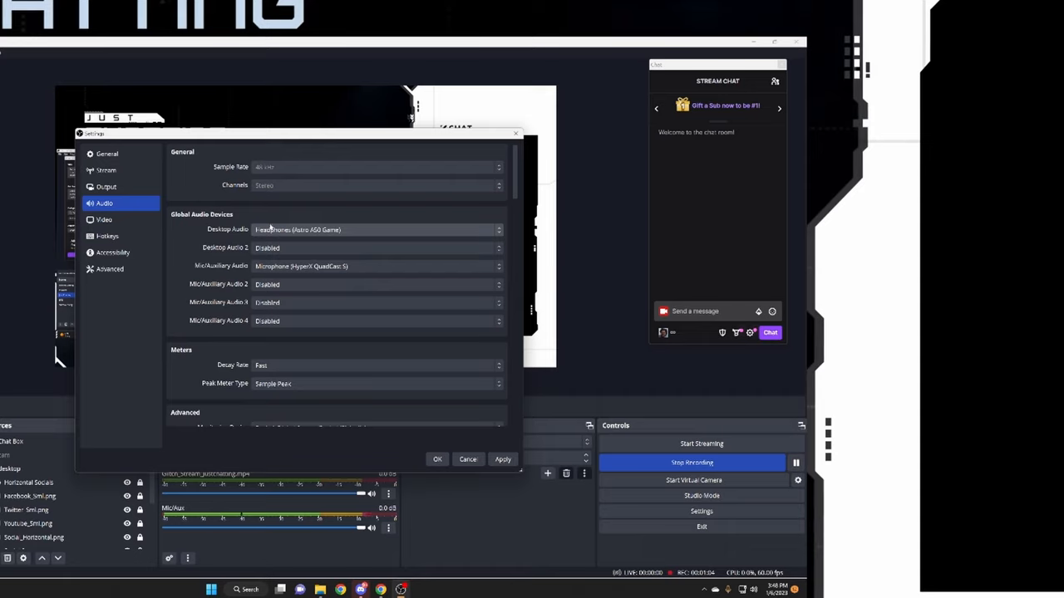
{"action": "mouse_move", "coordinate": [306, 235]}
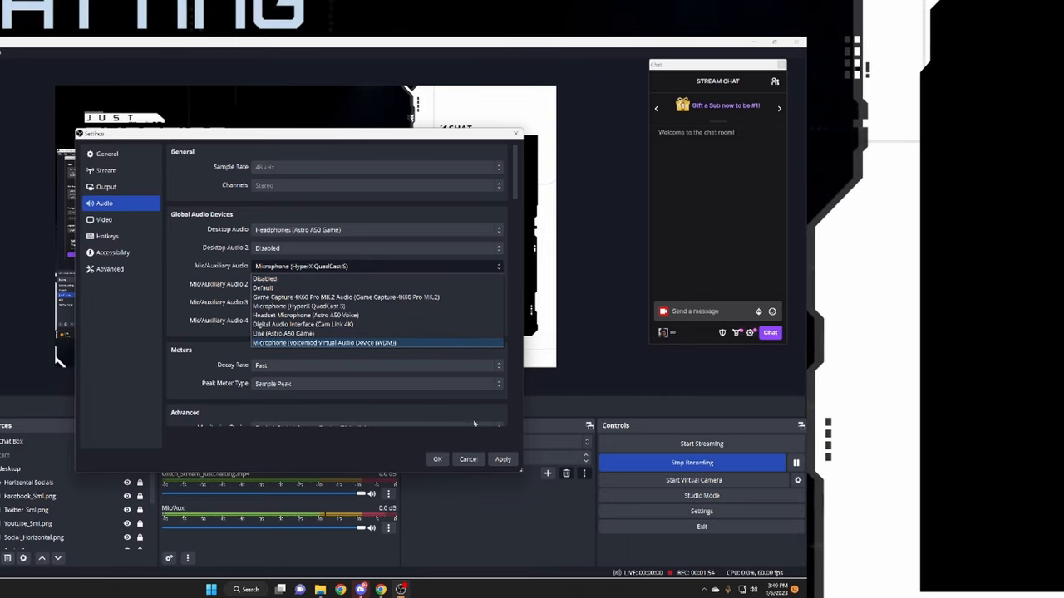
{"action": "left_click", "coordinate": [437, 458]}
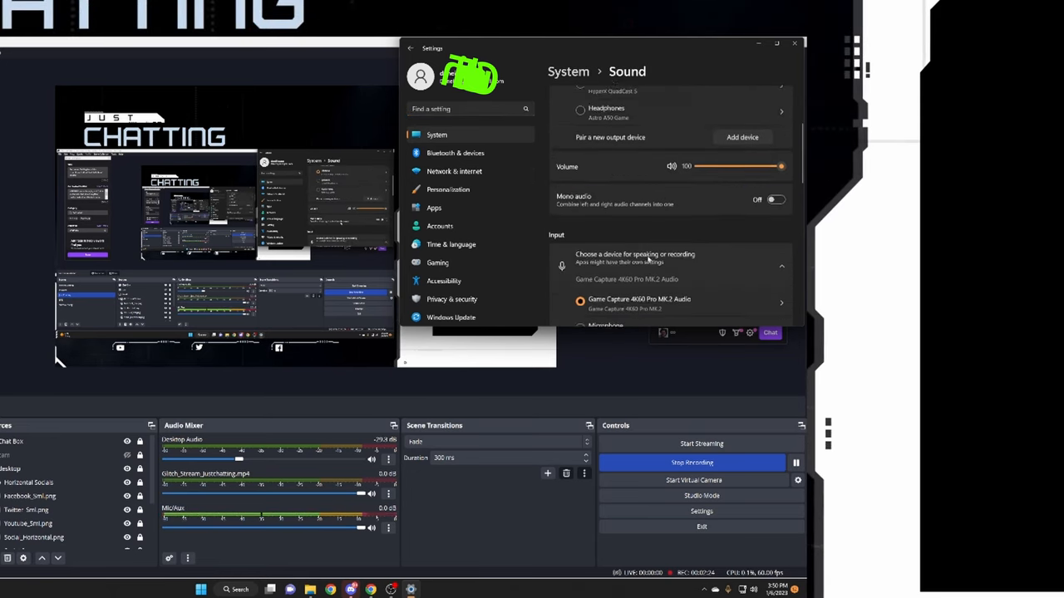
- Scroll the Windows Sound page down to its Advanced section
{"action": "scroll", "scroll_direction": "down", "scroll_amount": 3}
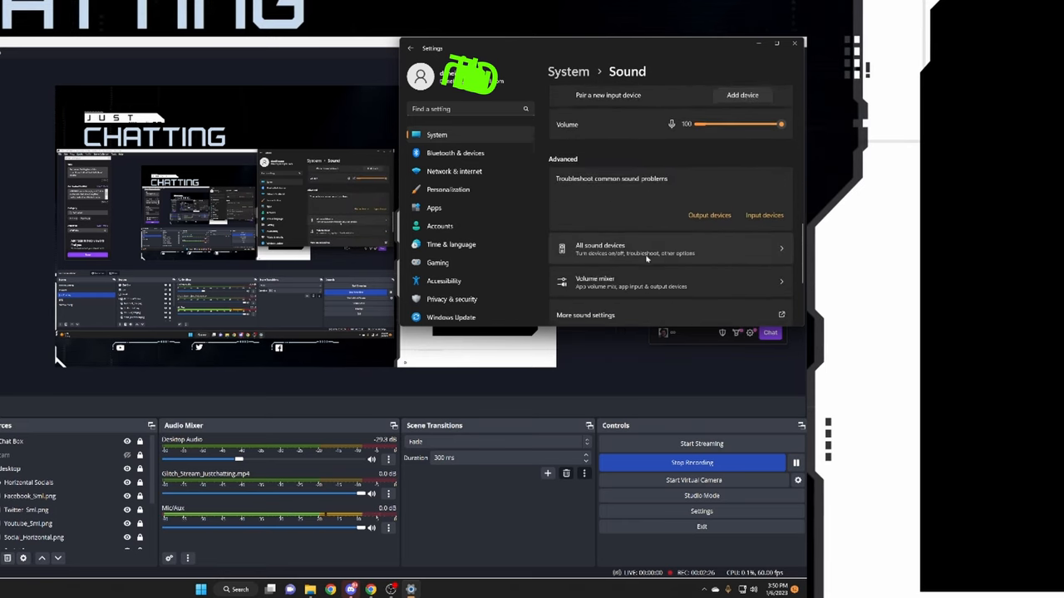
{"action": "scroll", "scroll_direction": "down", "scroll_amount": 3}
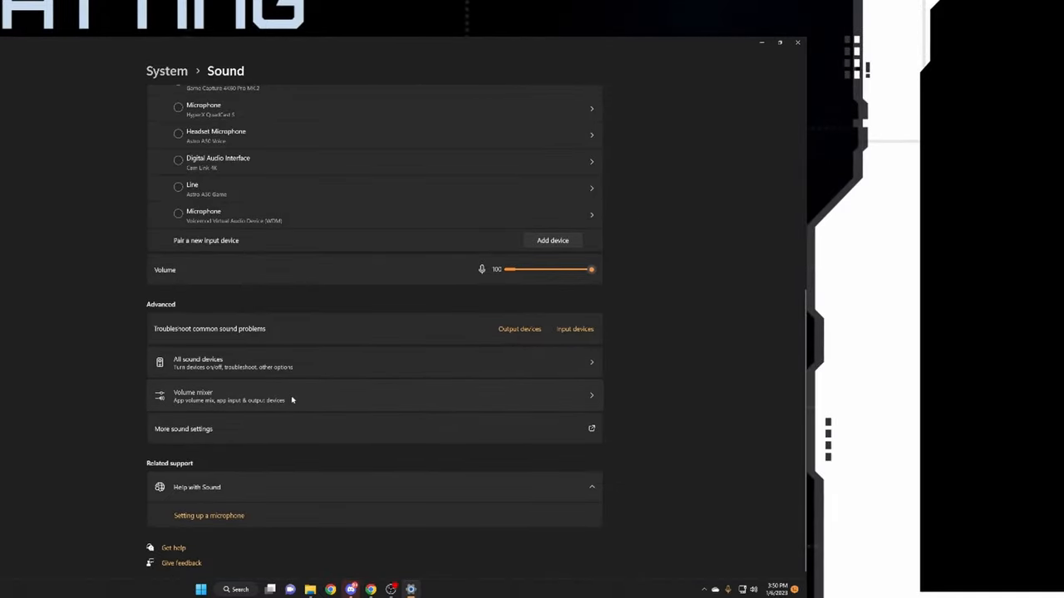
- In the Volume mixer, expand OBS and list its output device choices
{"action": "left_click", "coordinate": [374, 395]}
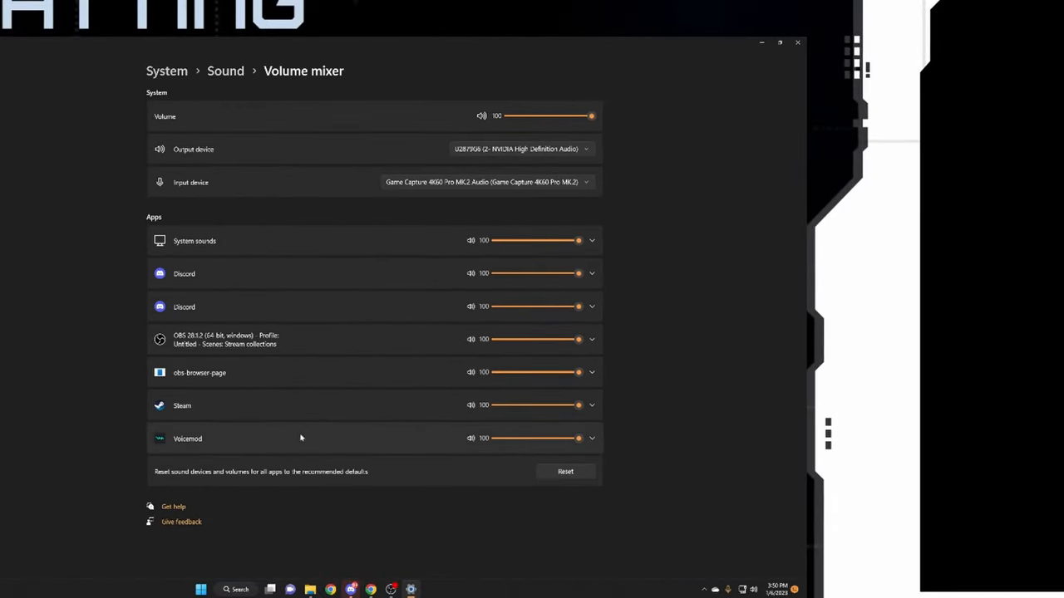
{"action": "mouse_move", "coordinate": [329, 426]}
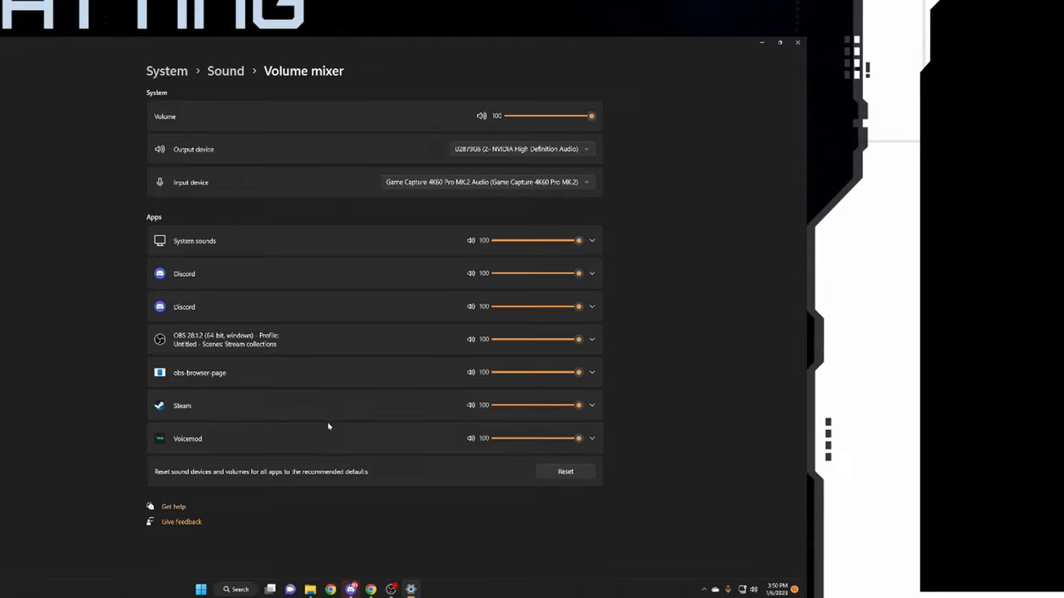
{"action": "mouse_move", "coordinate": [525, 353]}
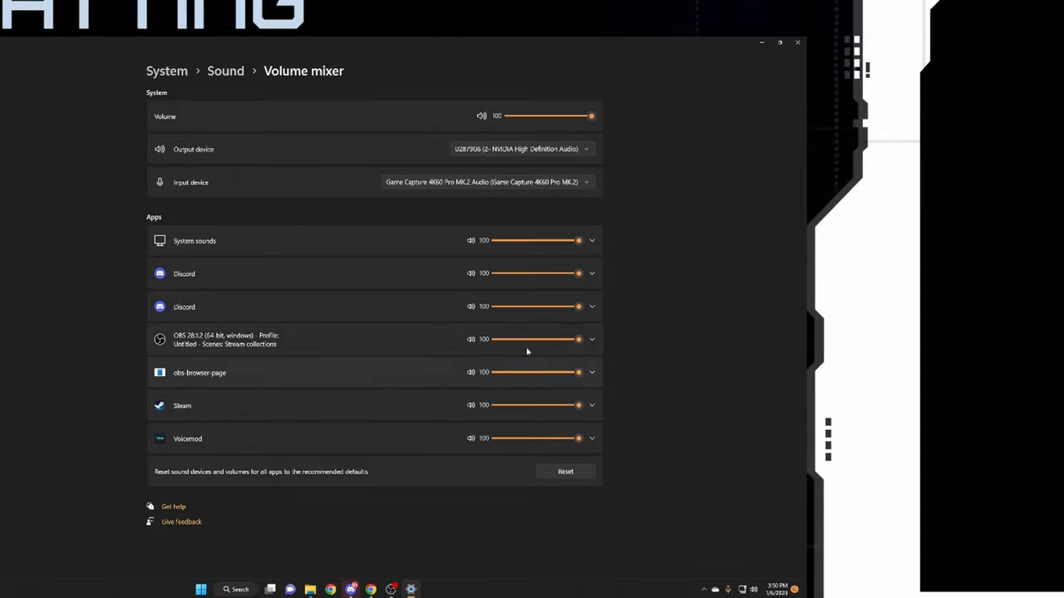
{"action": "left_click", "coordinate": [591, 339]}
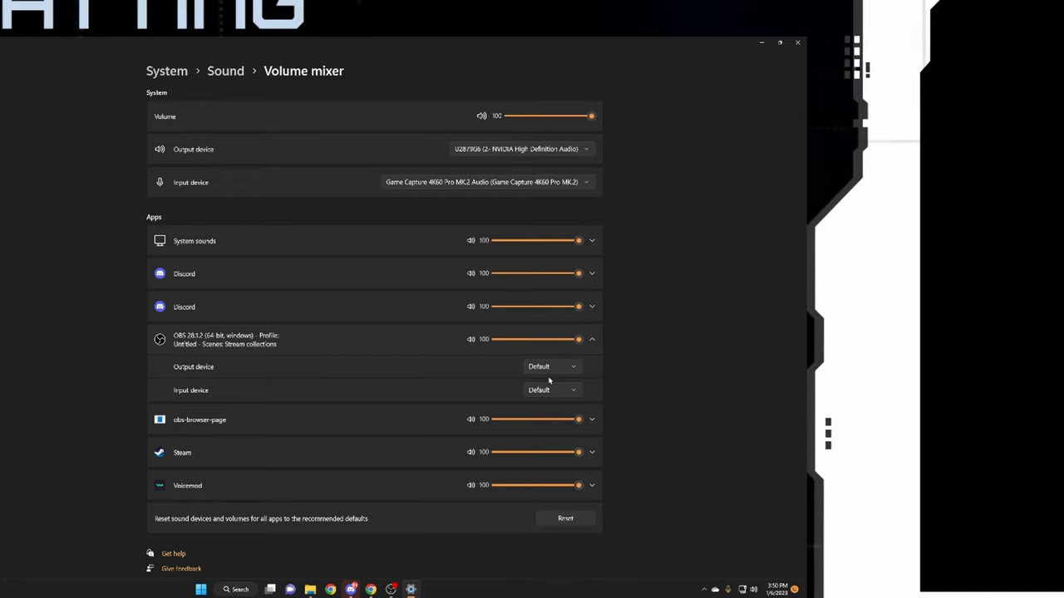
{"action": "left_click", "coordinate": [552, 367]}
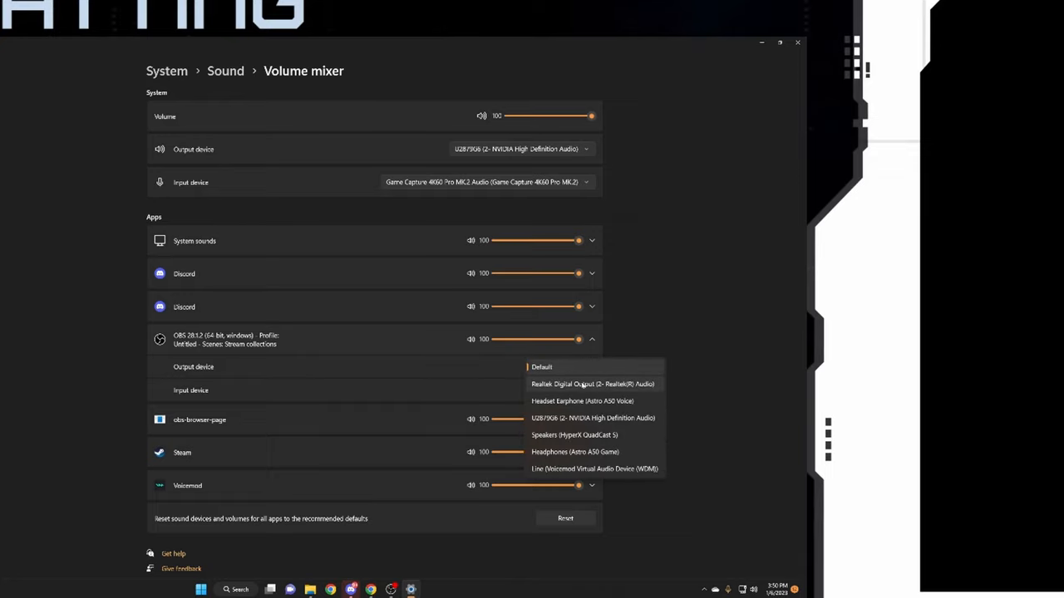
{"action": "mouse_move", "coordinate": [598, 453]}
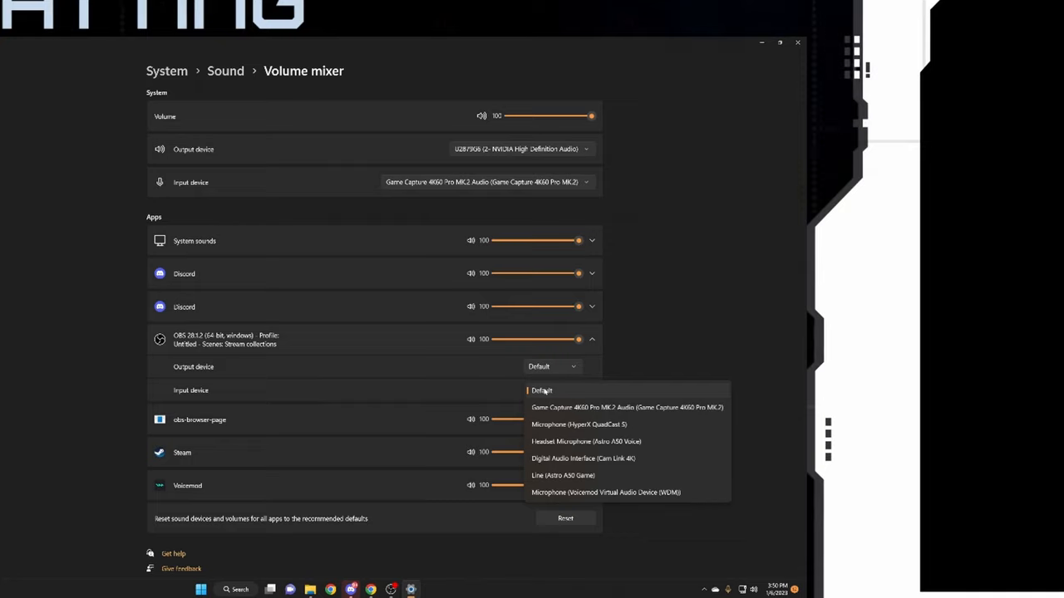
{"action": "mouse_move", "coordinate": [244, 344]}
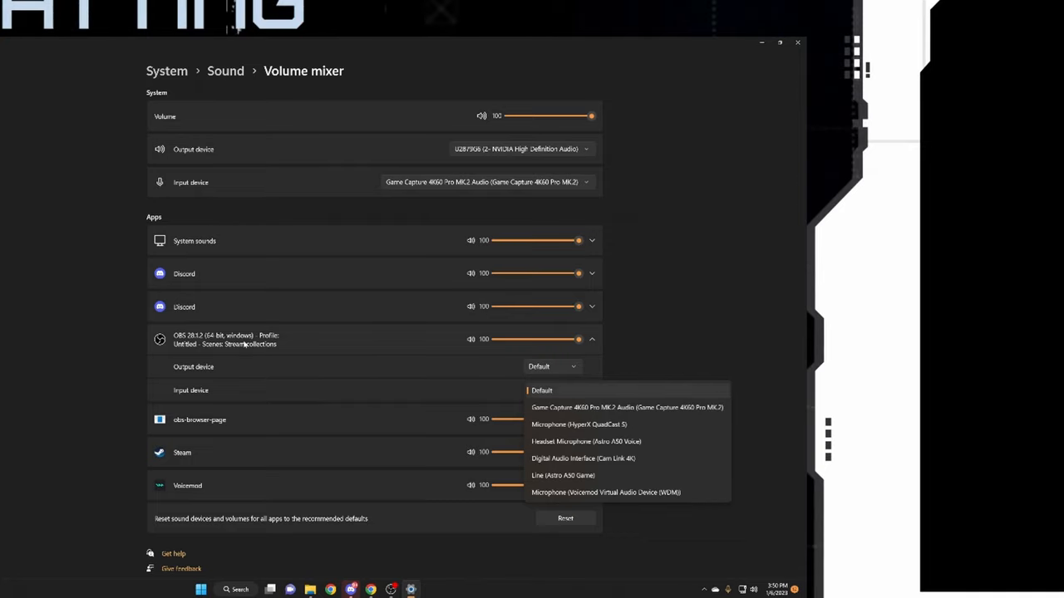
{"action": "mouse_move", "coordinate": [359, 382]}
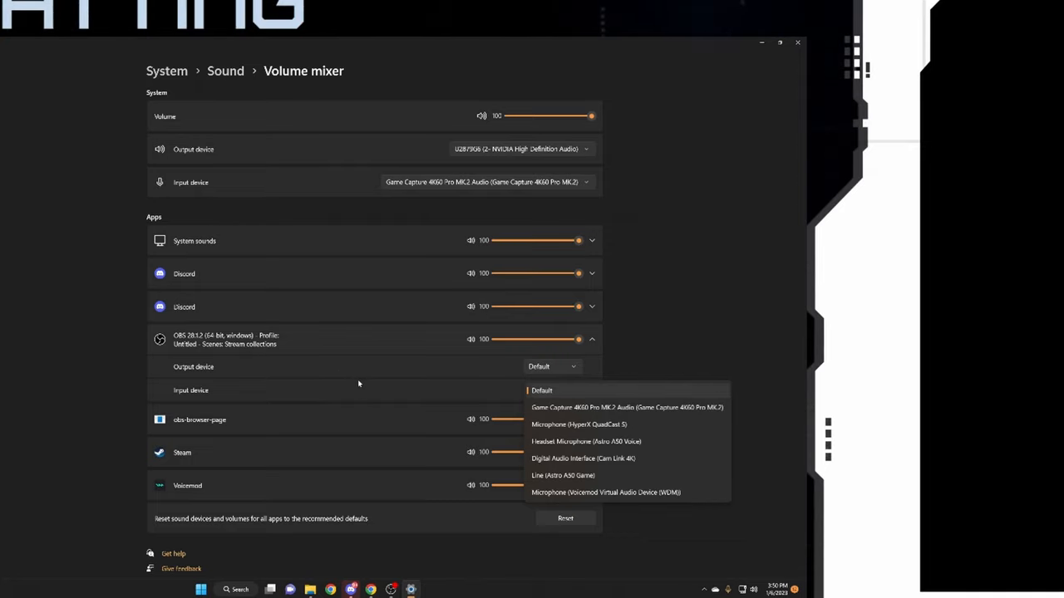
{"action": "mouse_move", "coordinate": [389, 404]}
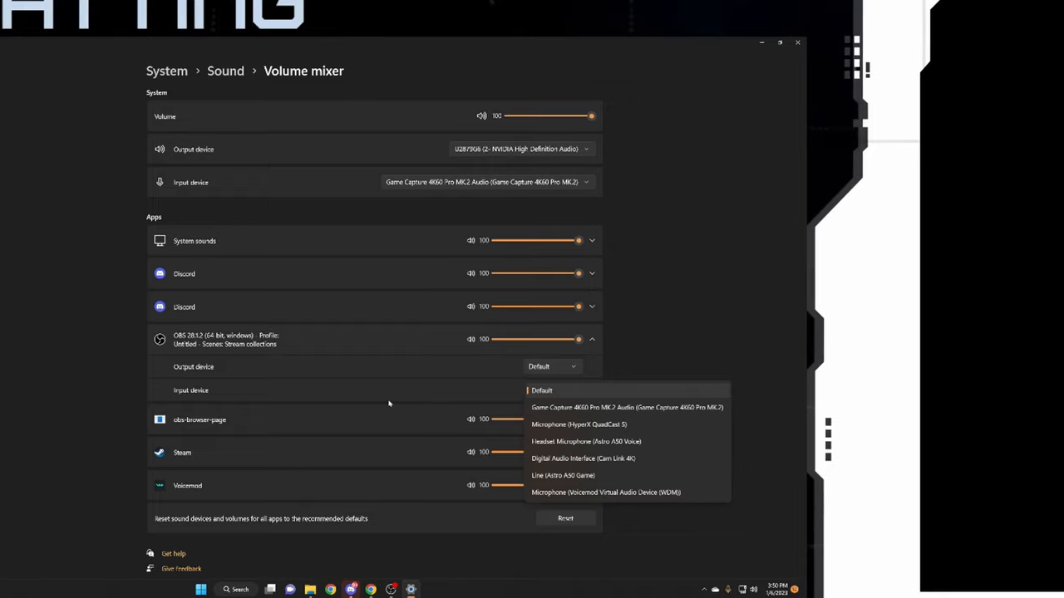
{"action": "mouse_move", "coordinate": [324, 126]}
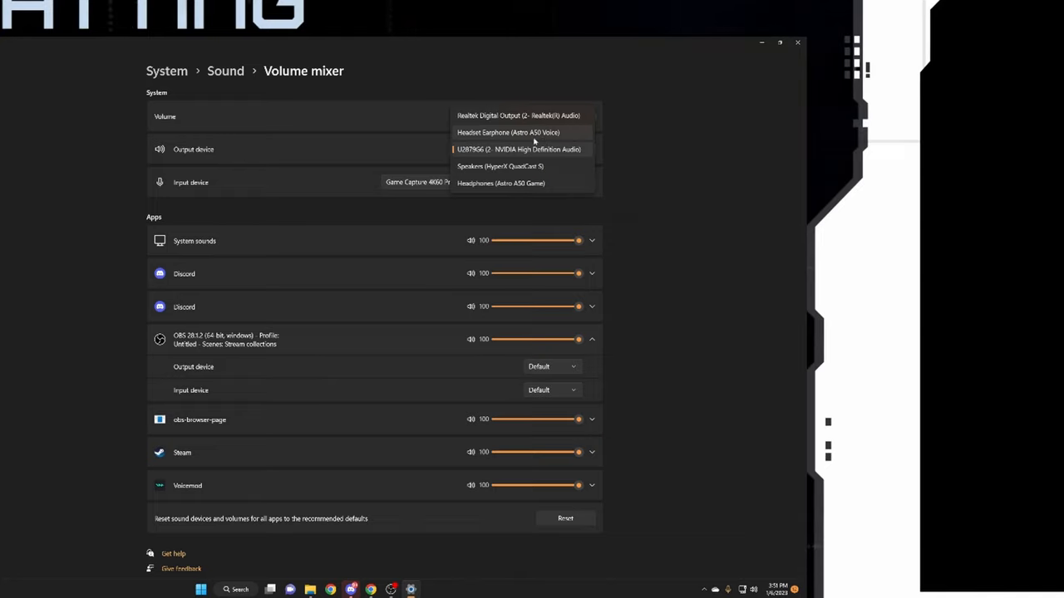
{"action": "mouse_move", "coordinate": [522, 183]}
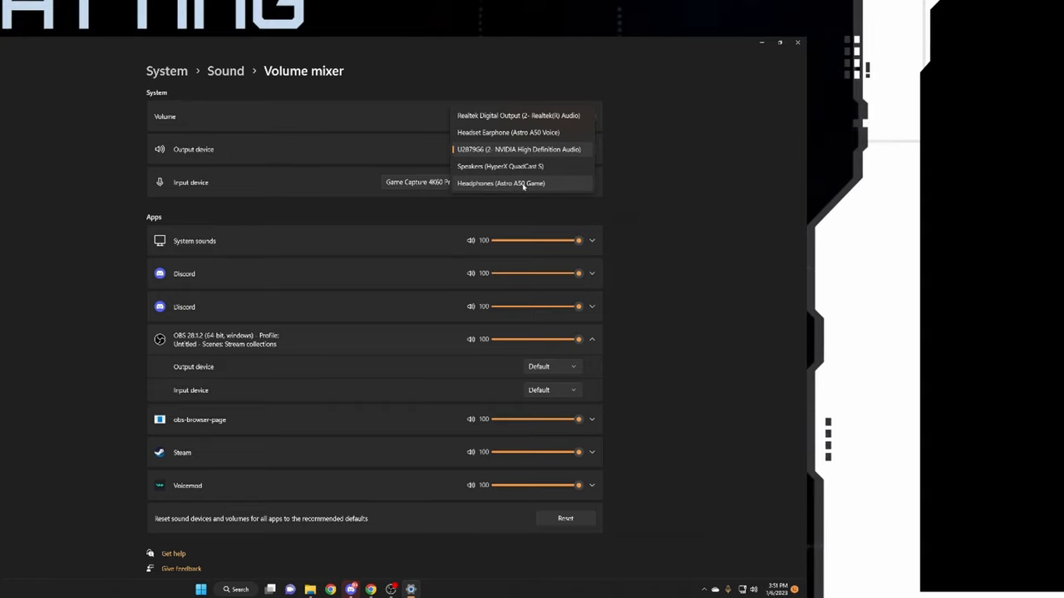
{"action": "left_click", "coordinate": [518, 149]}
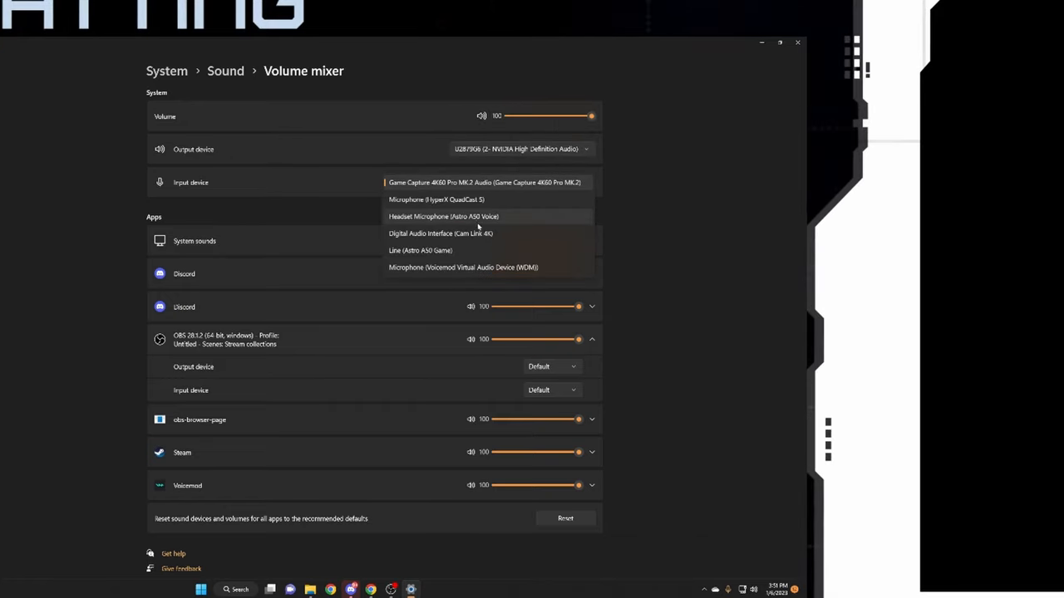
{"action": "mouse_move", "coordinate": [466, 266]}
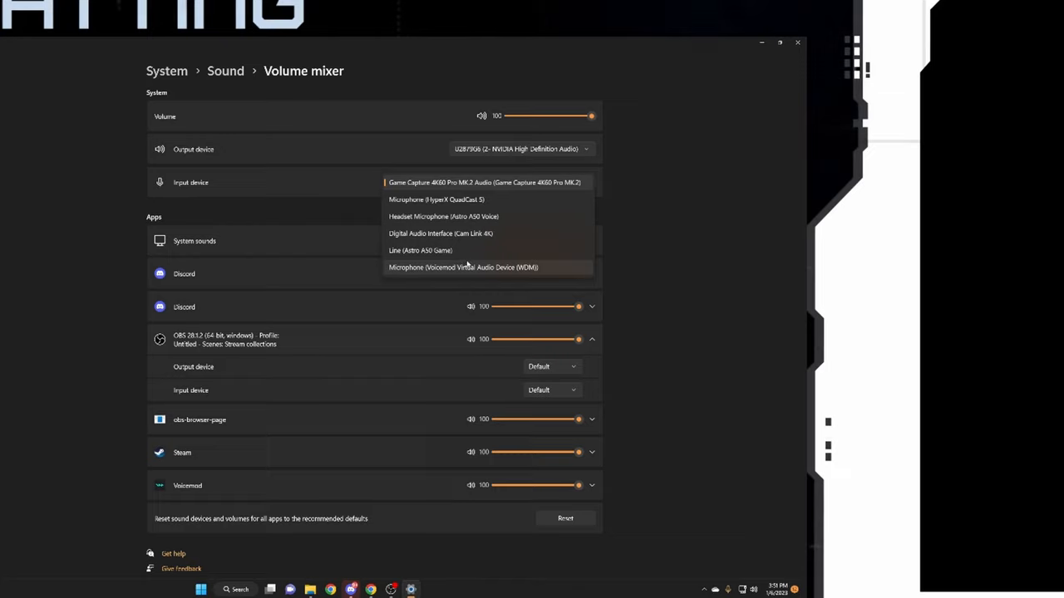
{"action": "mouse_move", "coordinate": [509, 231]}
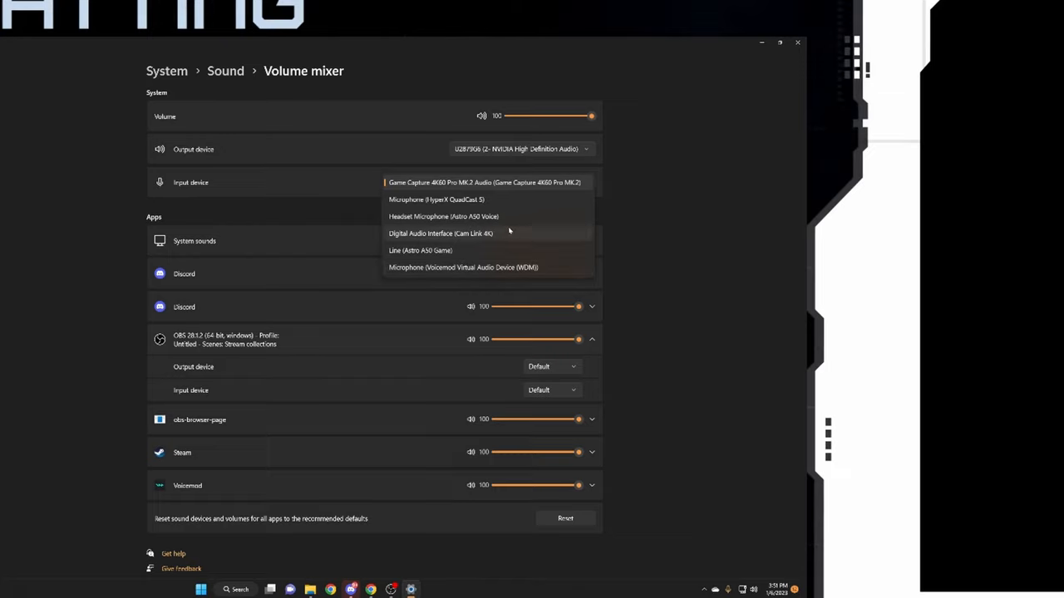
{"action": "left_click", "coordinate": [484, 181]}
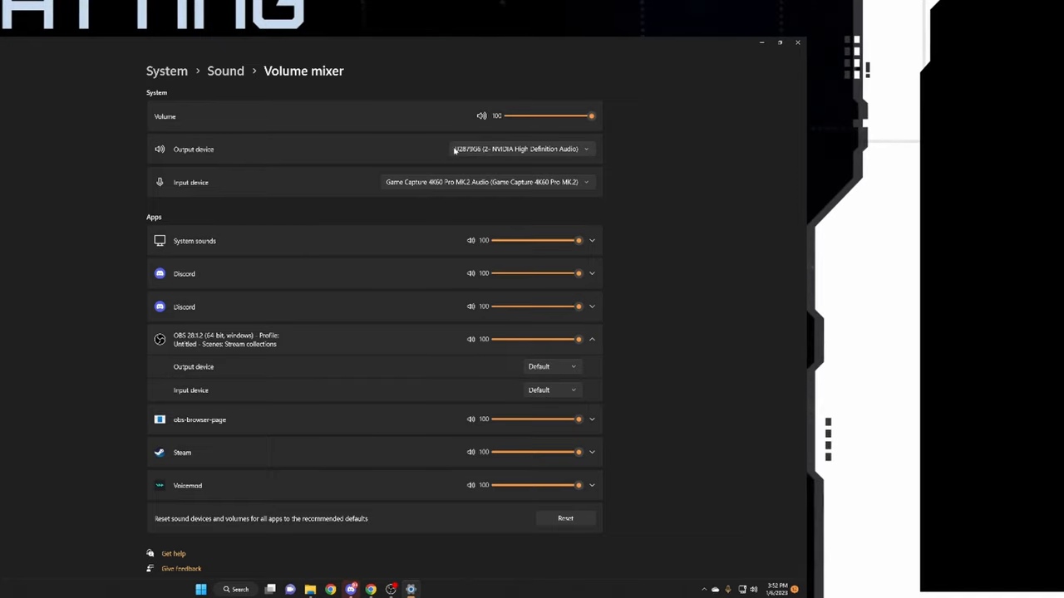
{"action": "left_click", "coordinate": [585, 149]}
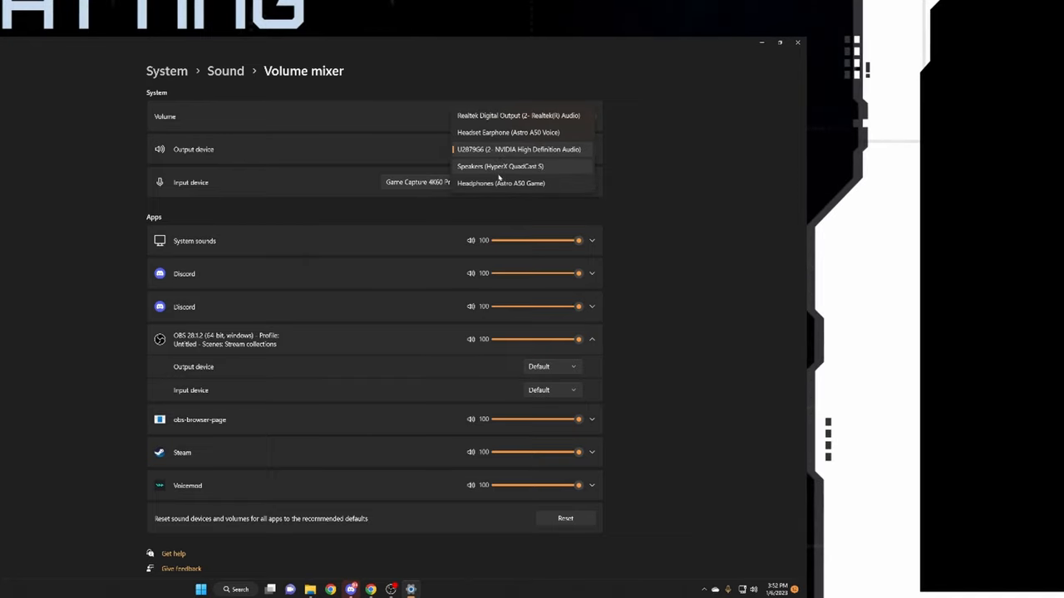
{"action": "left_click", "coordinate": [518, 150]}
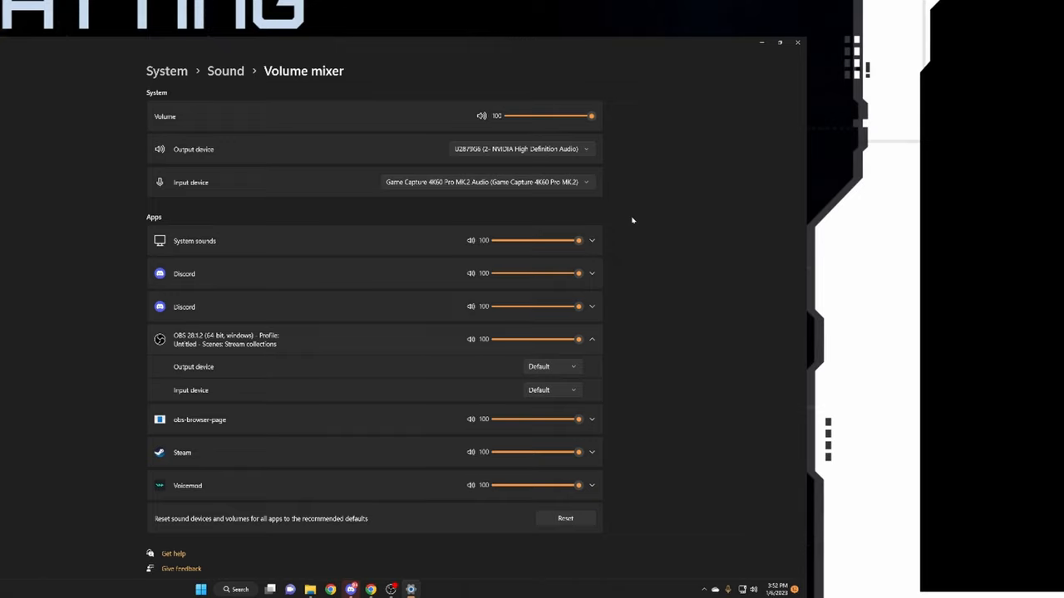